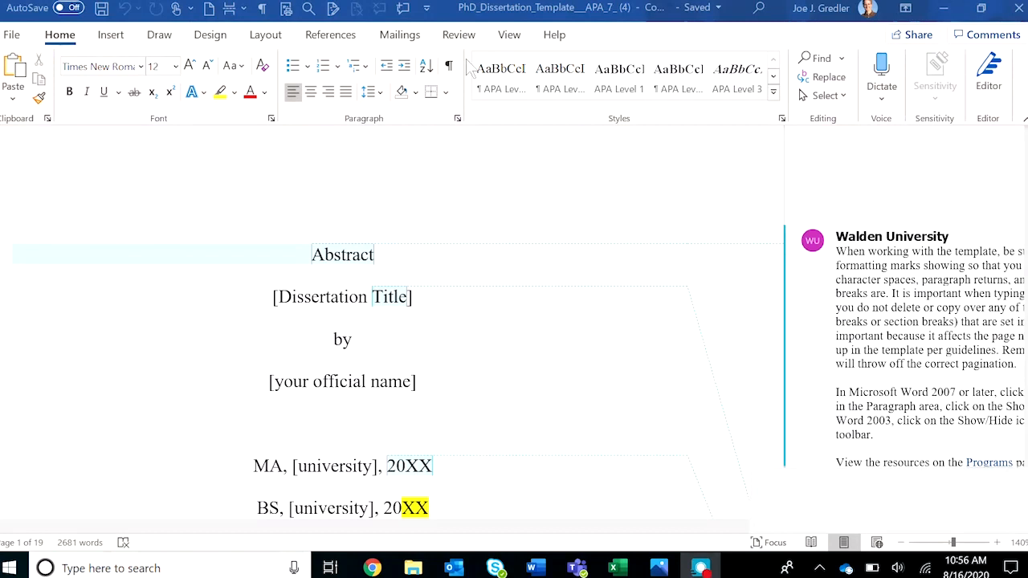
mouse_move(446, 97)
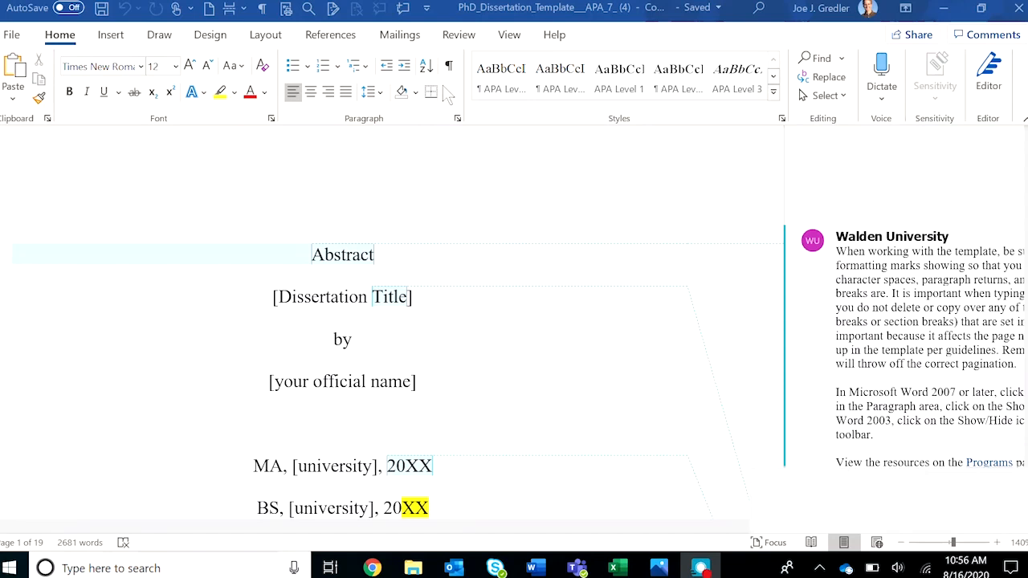
Turn on Show/Hide ¶ and review acknowledgments, contents and figure-list pages with marks visible
click(448, 65)
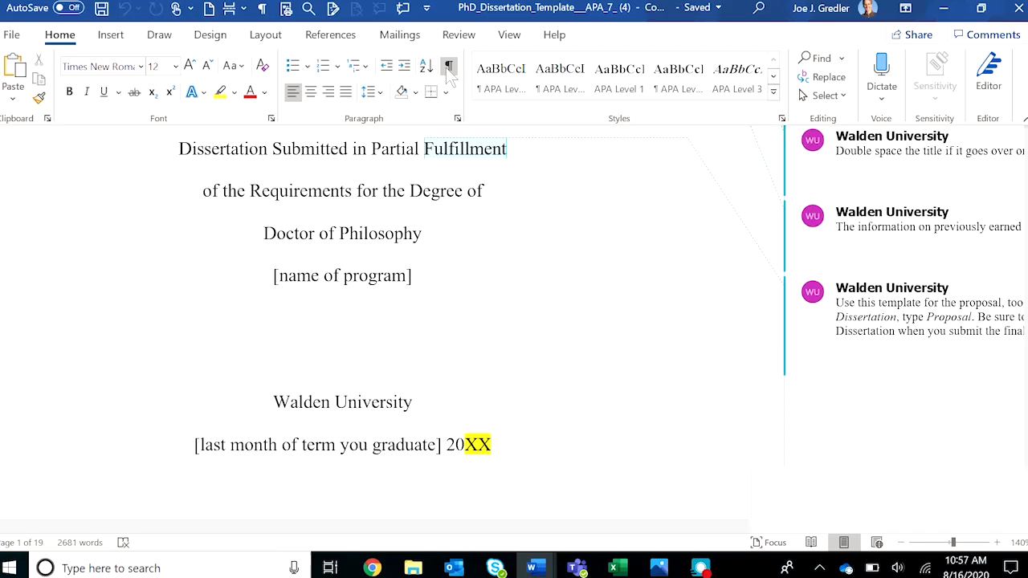
scroll(down, 3)
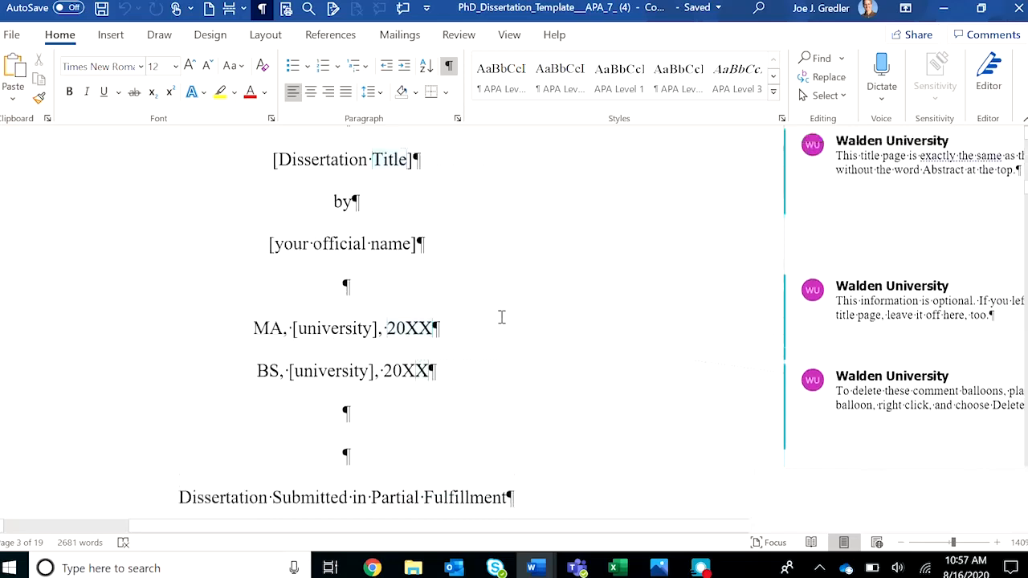
scroll(down, 3)
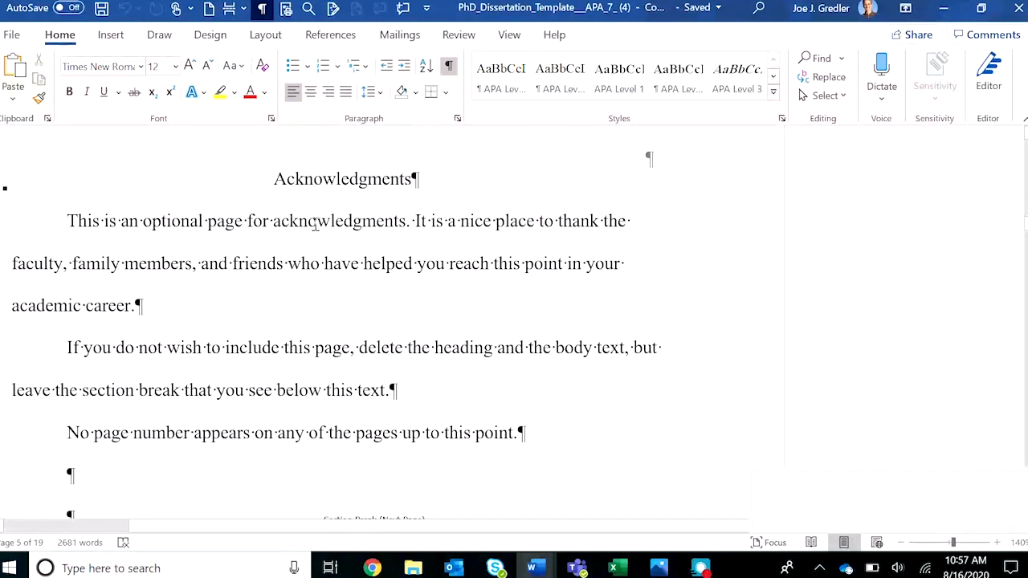
scroll(down, 3)
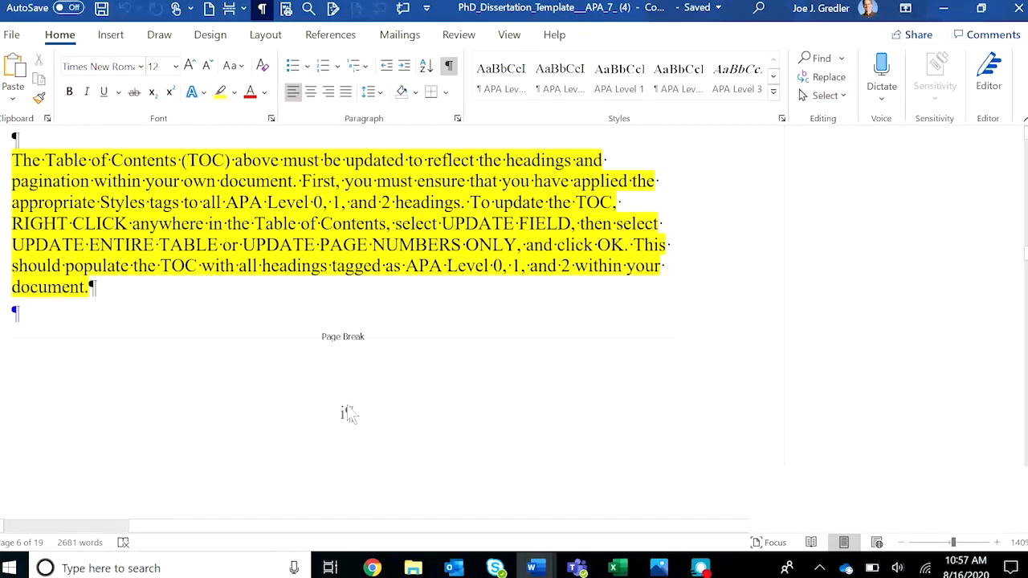
scroll(down, 3)
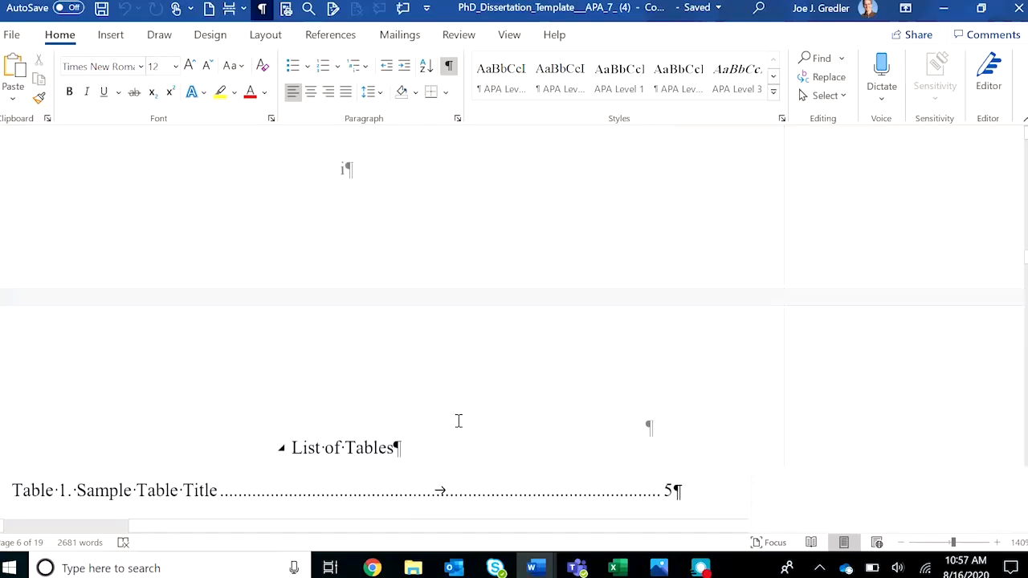
scroll(down, 3)
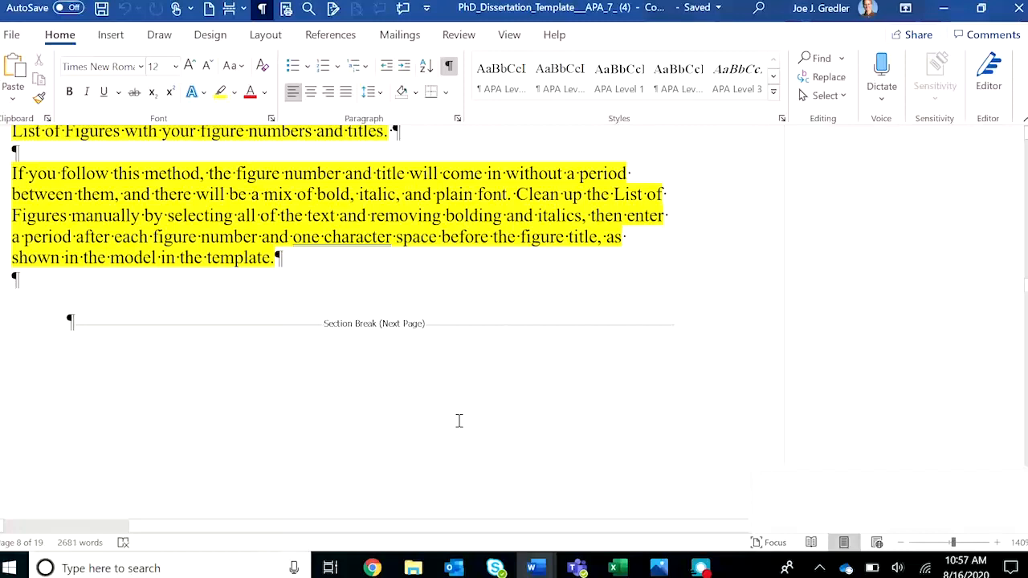
scroll(down, 3)
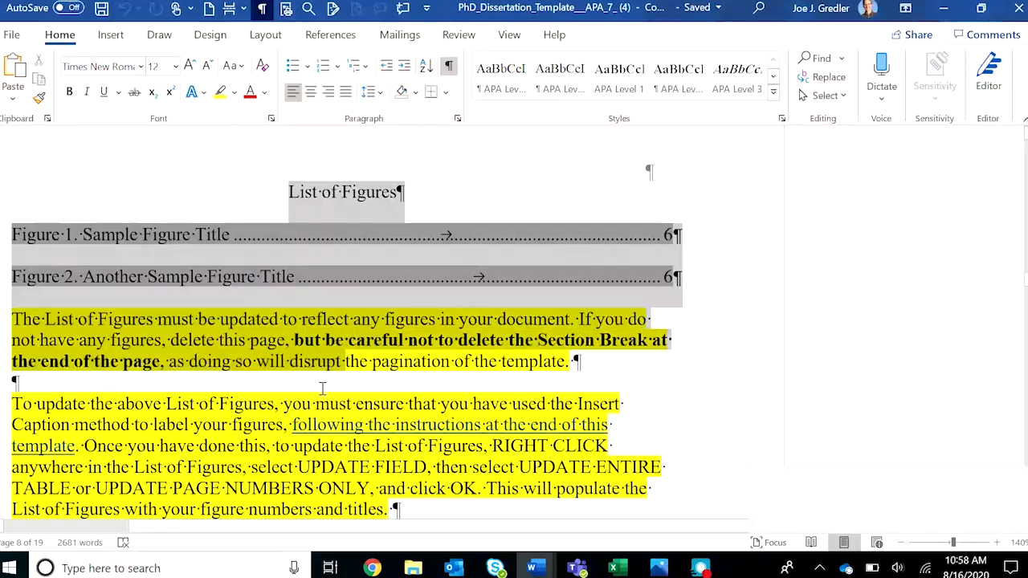
scroll(down, 3)
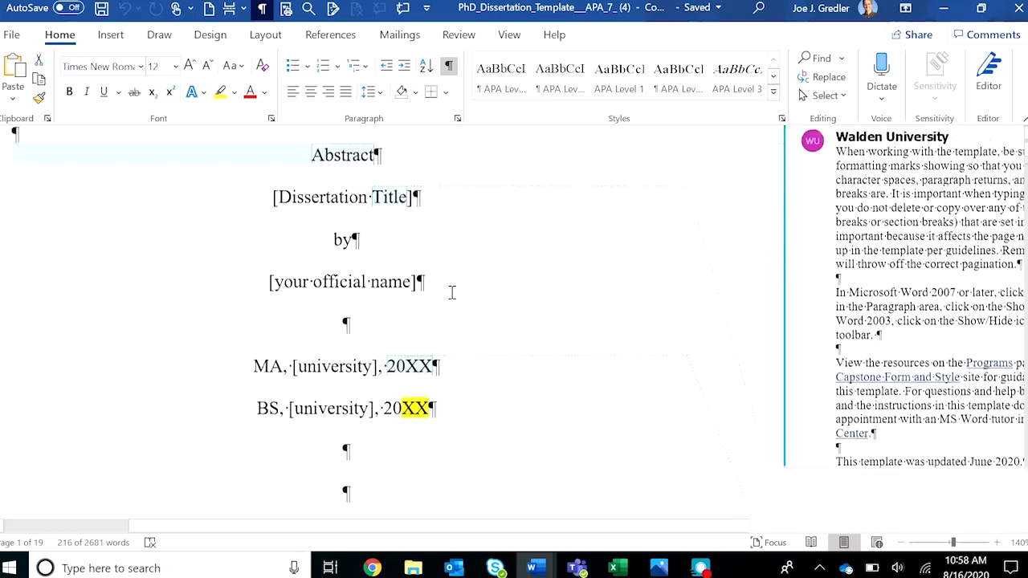
scroll(down, 3)
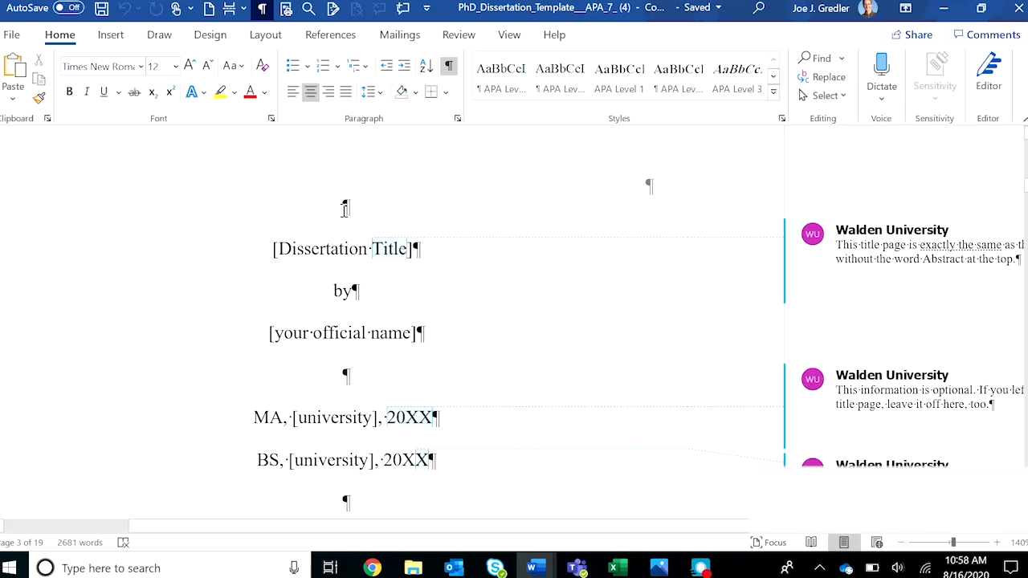
scroll(down, 3)
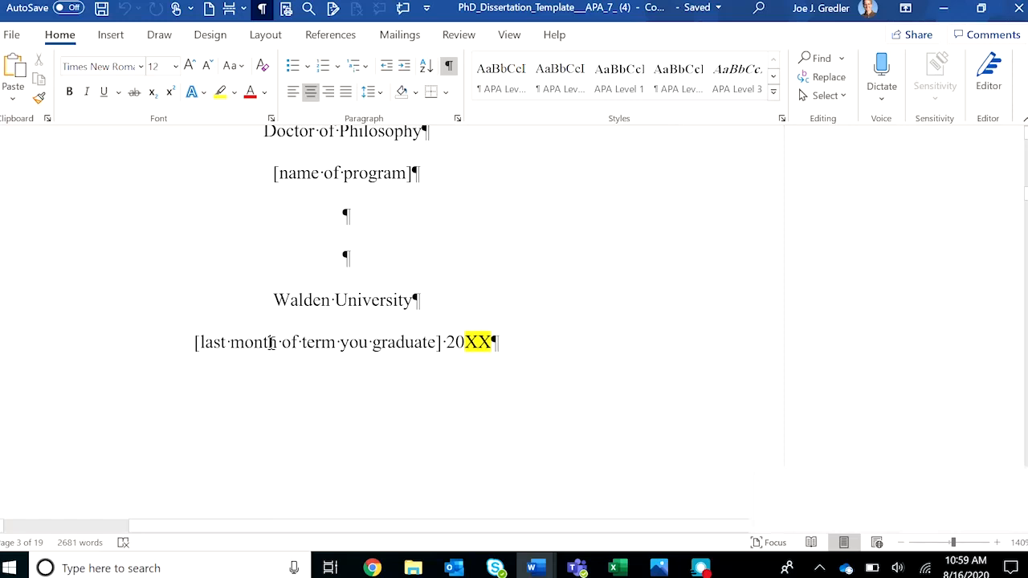
Select the Dedication heading and paragraph, then review Acknowledgments down to the Table of Contents
scroll(down, 3)
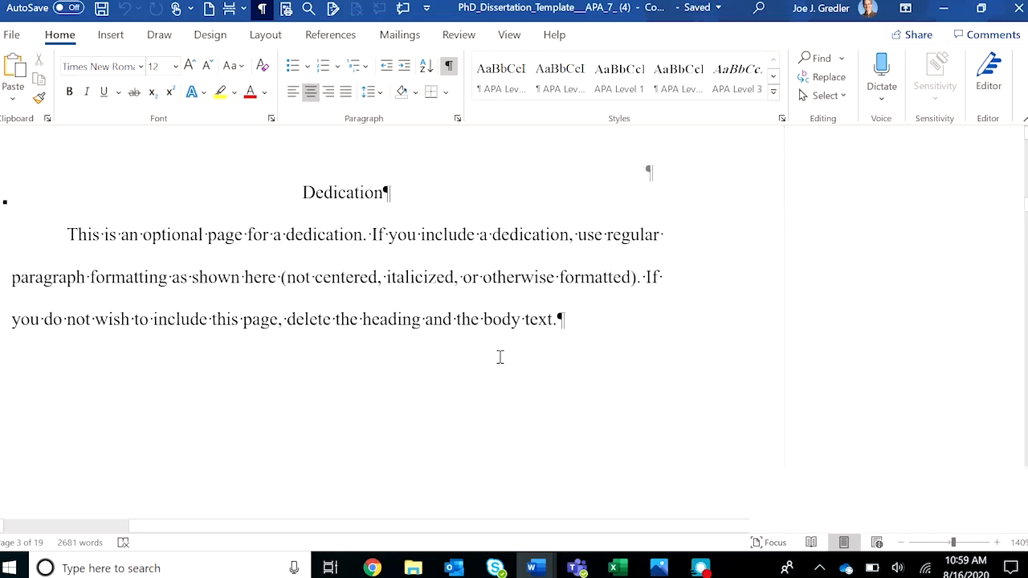
drag(67, 235, 484, 312)
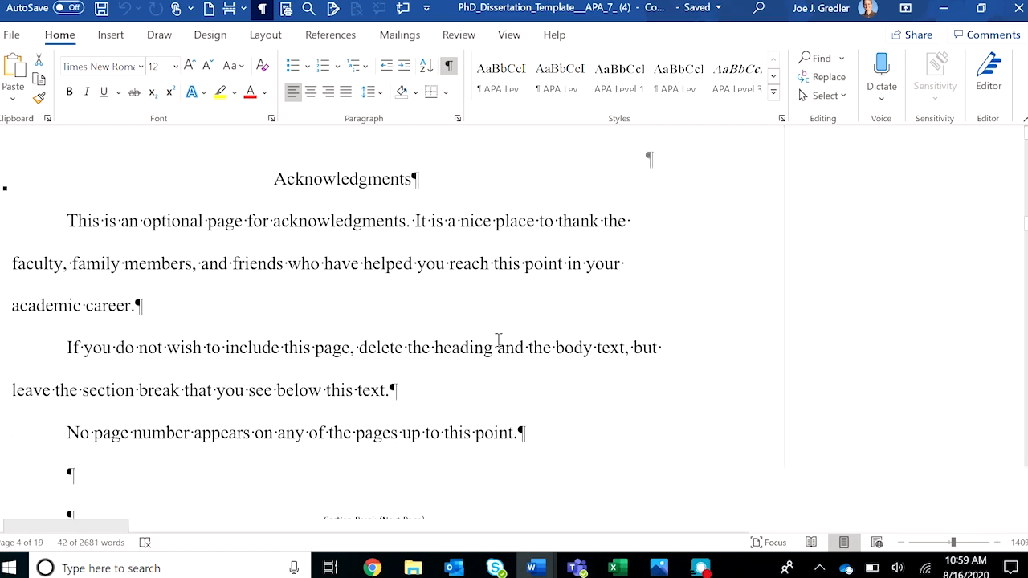
scroll(down, 3)
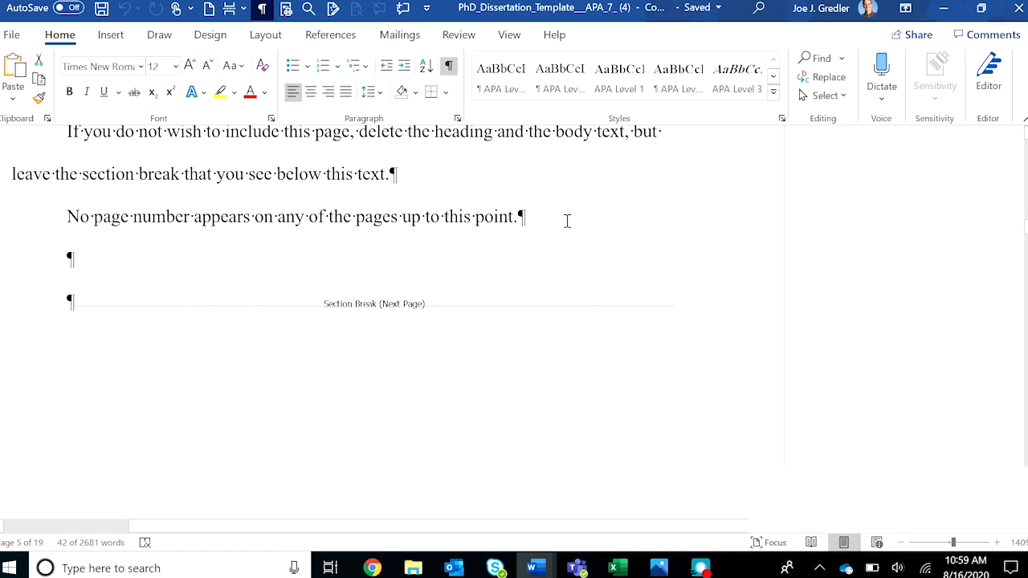
scroll(down, 3)
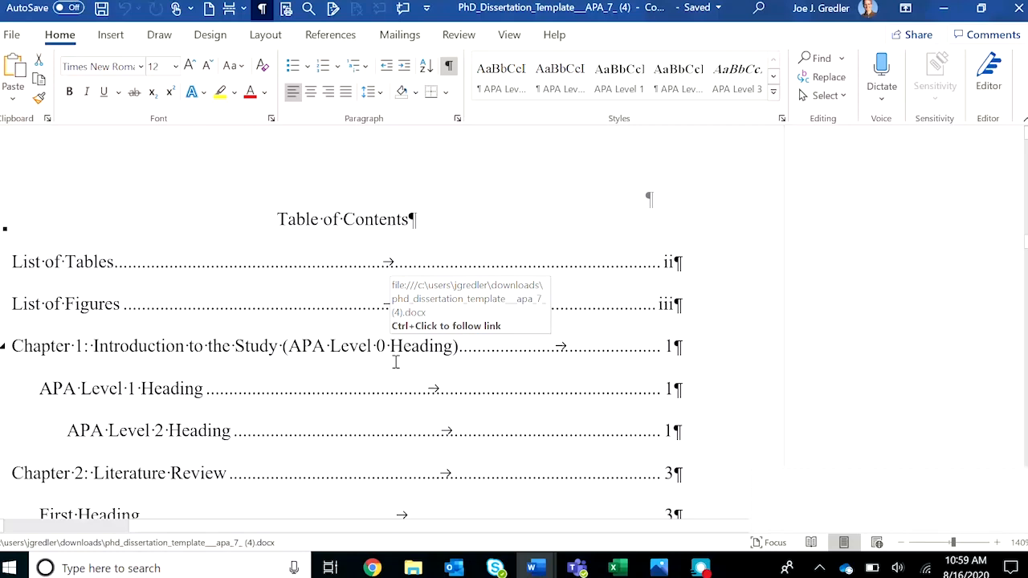
scroll(down, 3)
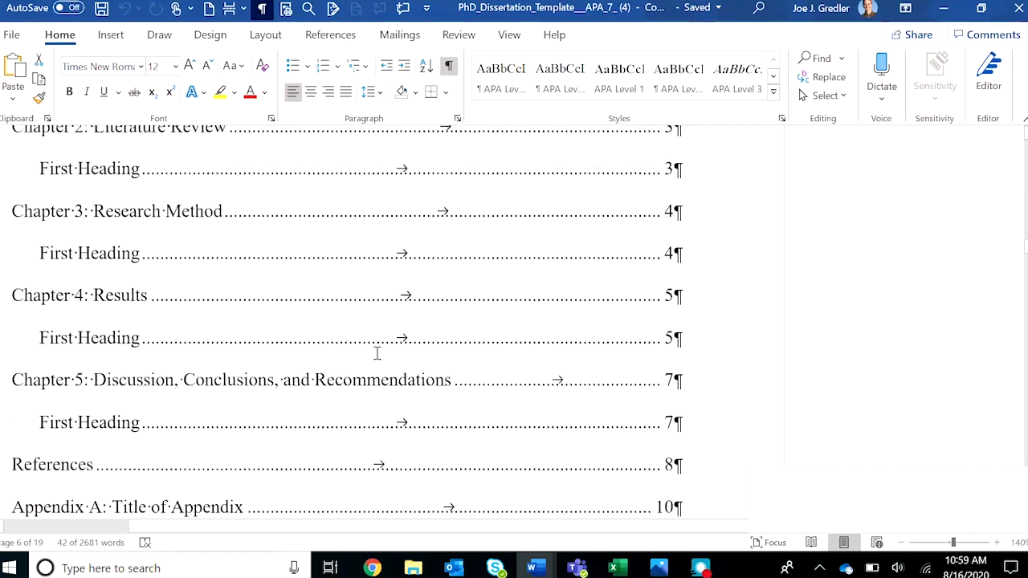
scroll(down, 3)
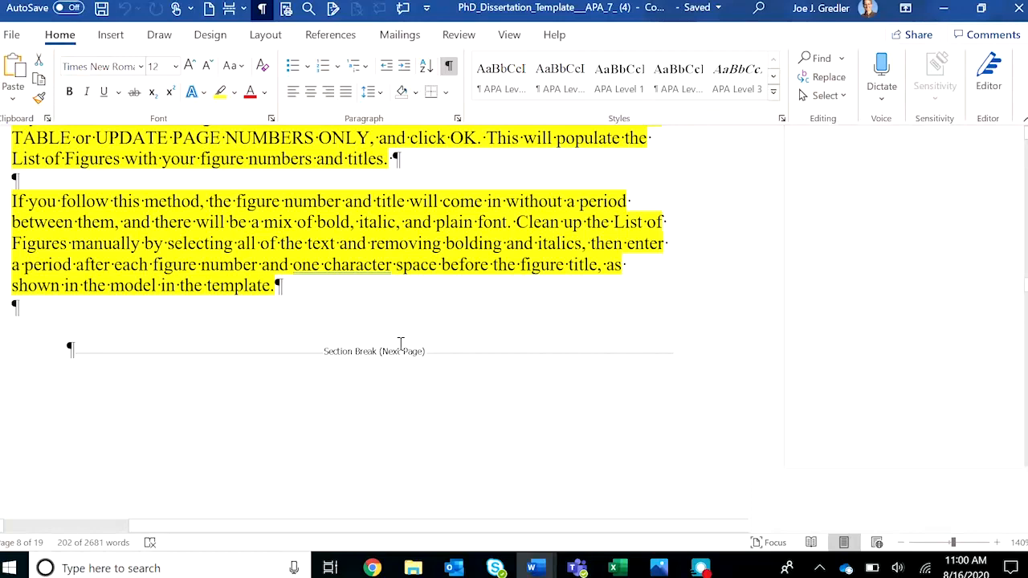
scroll(down, 3)
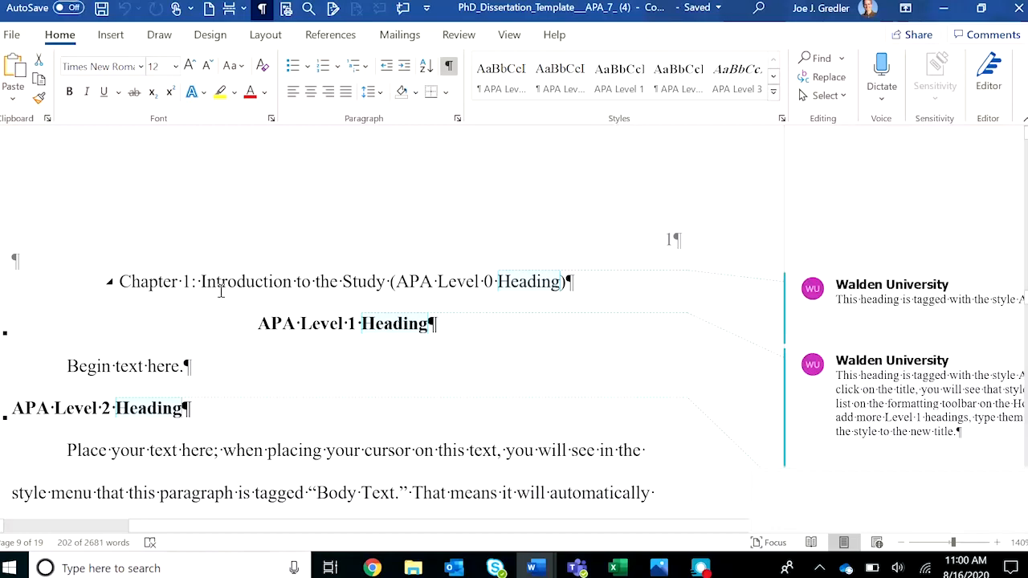
scroll(down, 3)
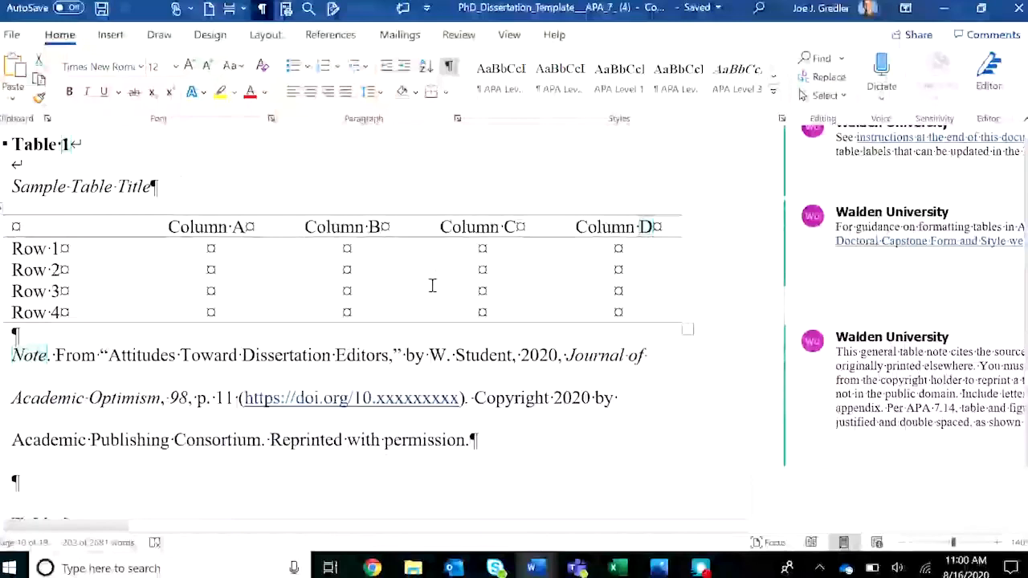
scroll(down, 3)
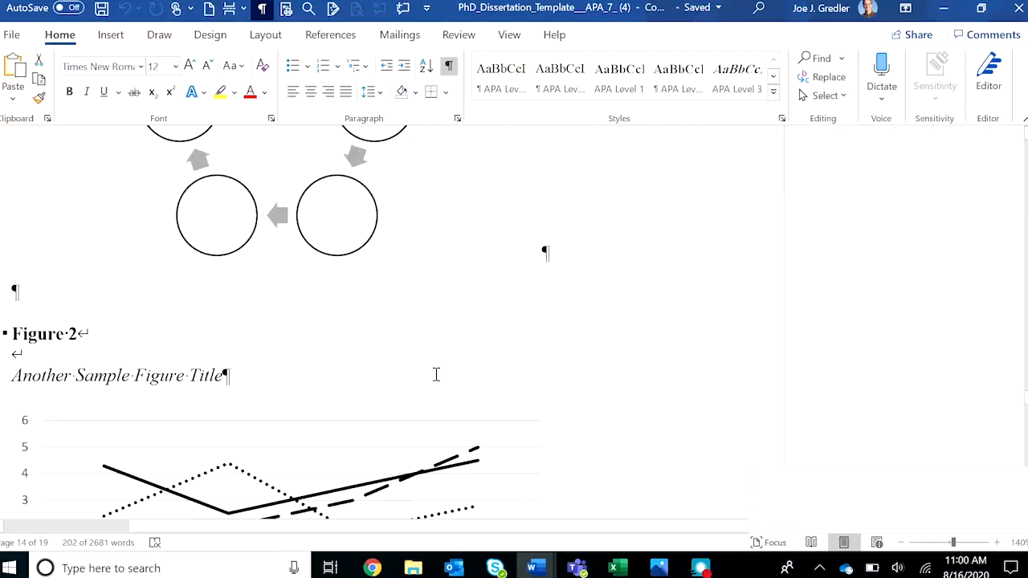
scroll(down, 3)
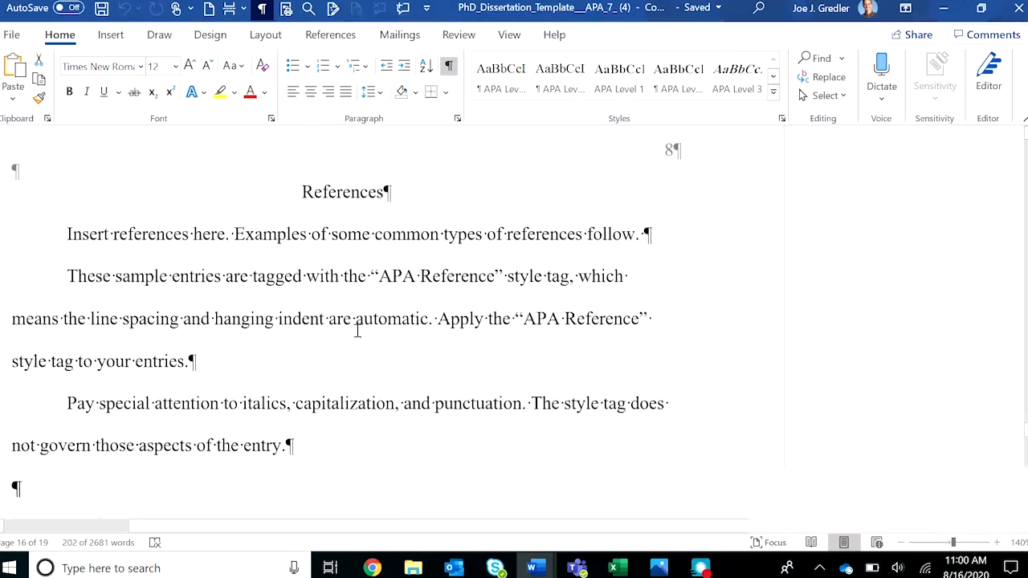
scroll(down, 3)
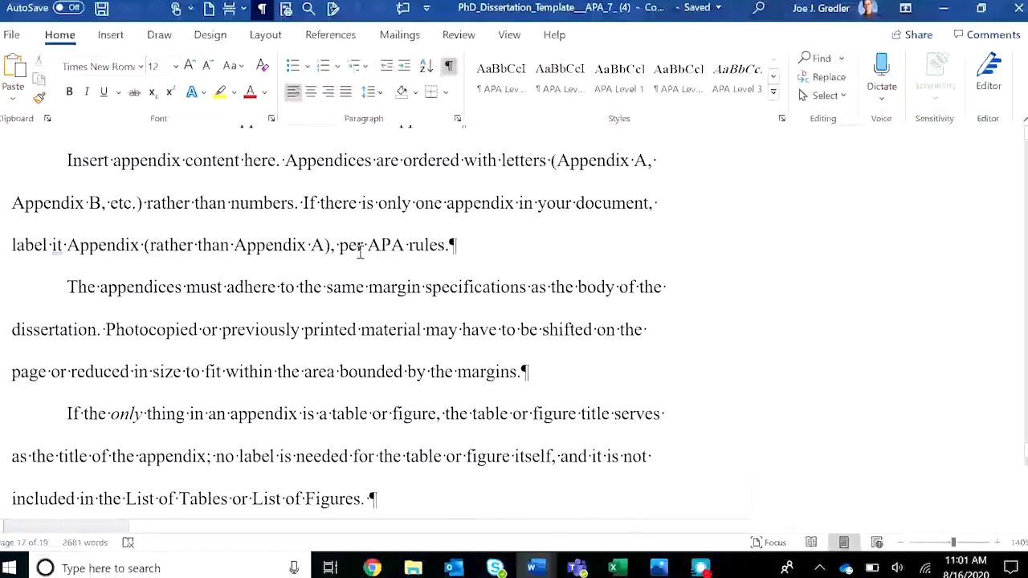
scroll(down, 3)
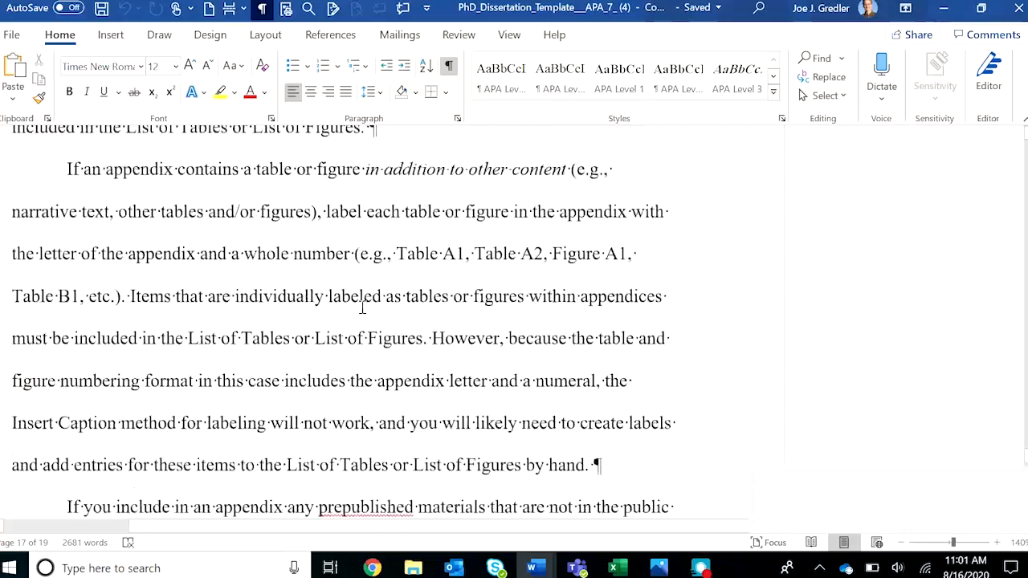